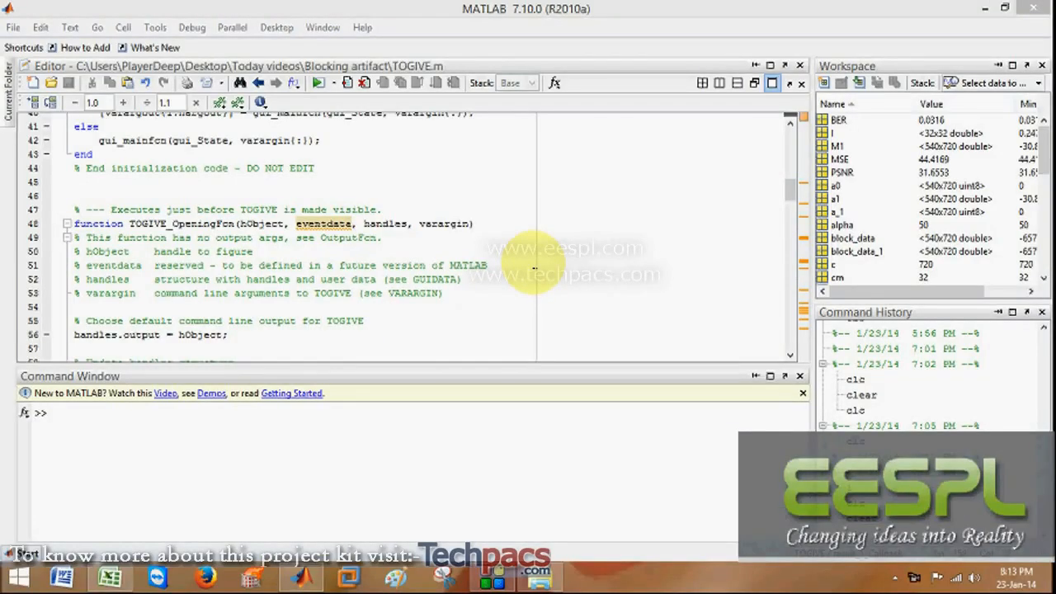
Step: Run the TOGIVE program and load the car photo into its first image display
{"action": "left_click", "coordinate": [317, 82]}
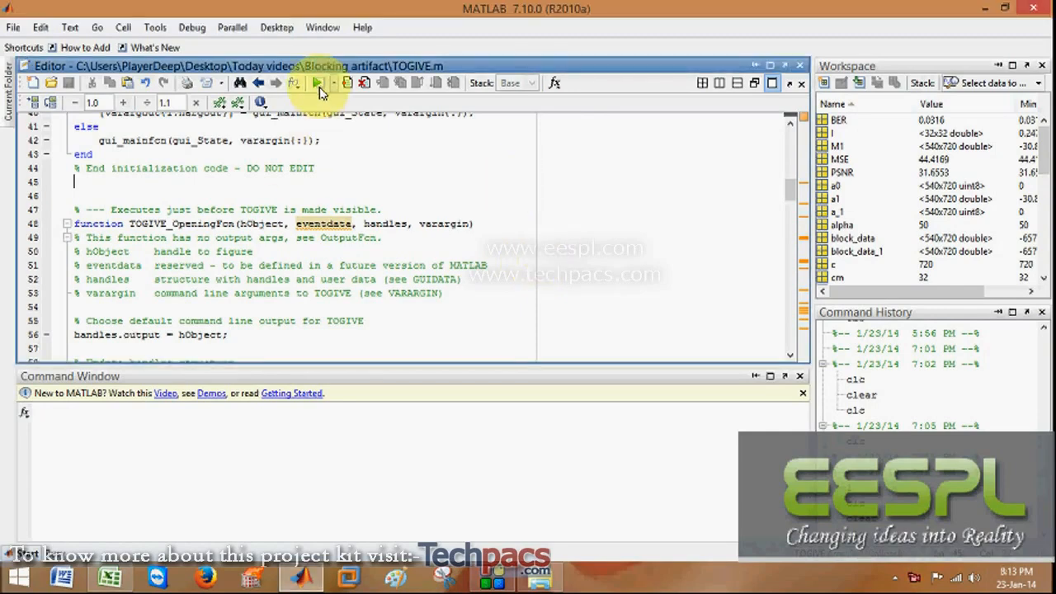
{"action": "left_click", "coordinate": [317, 82]}
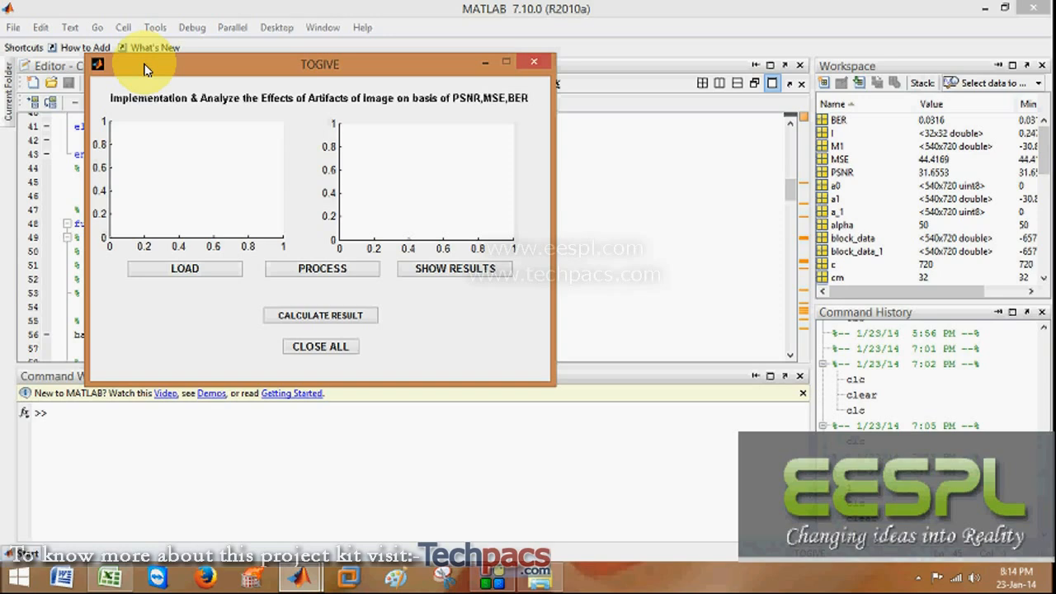
{"action": "left_click", "coordinate": [185, 267]}
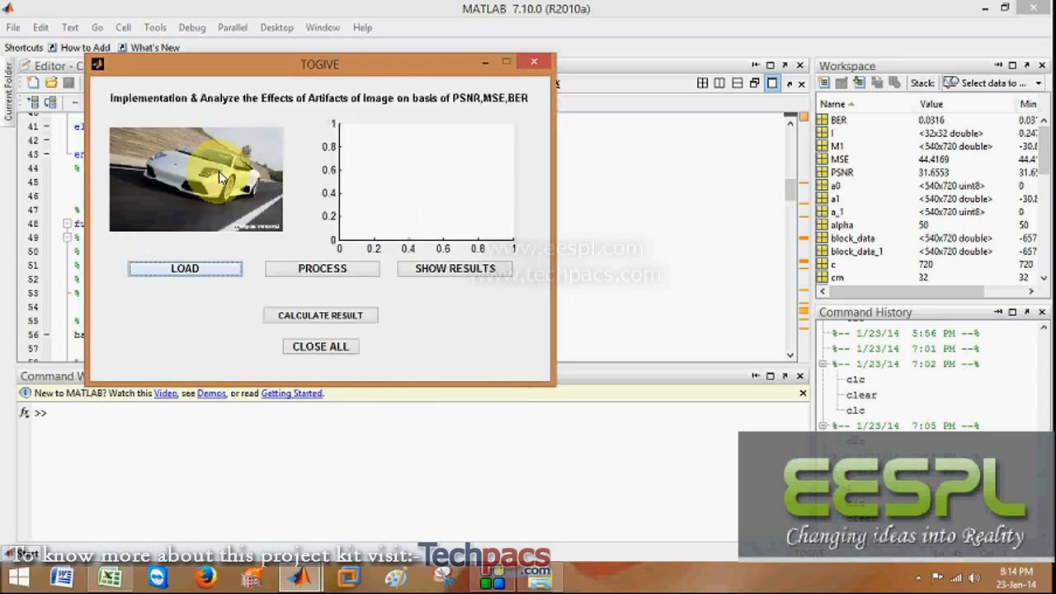